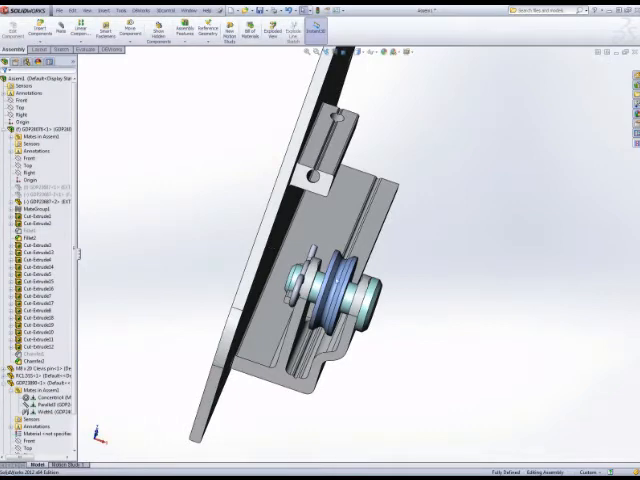
mouse_move(340, 295)
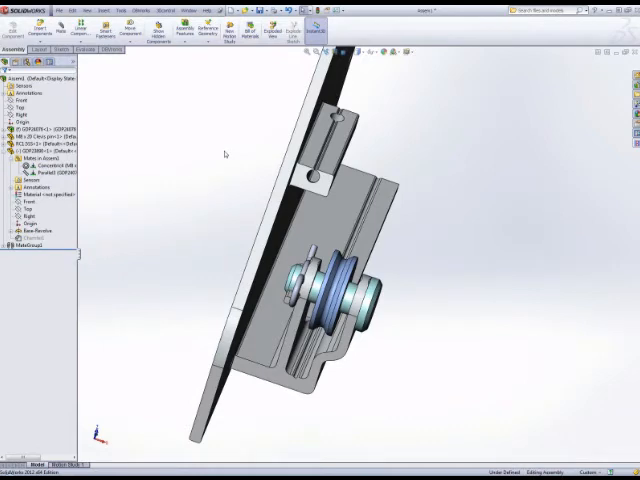
mouse_move(72, 30)
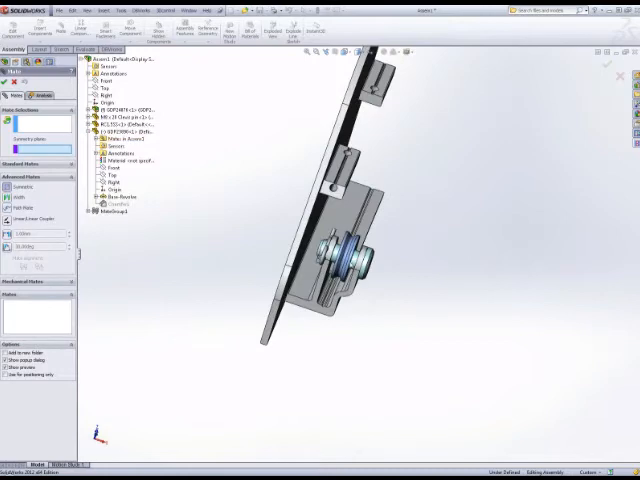
click(118, 153)
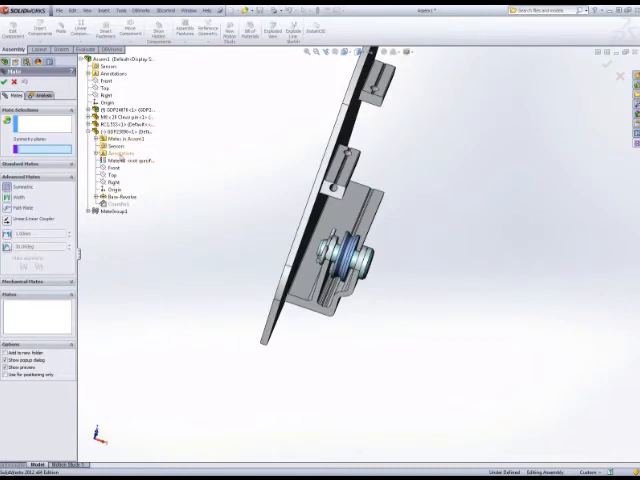